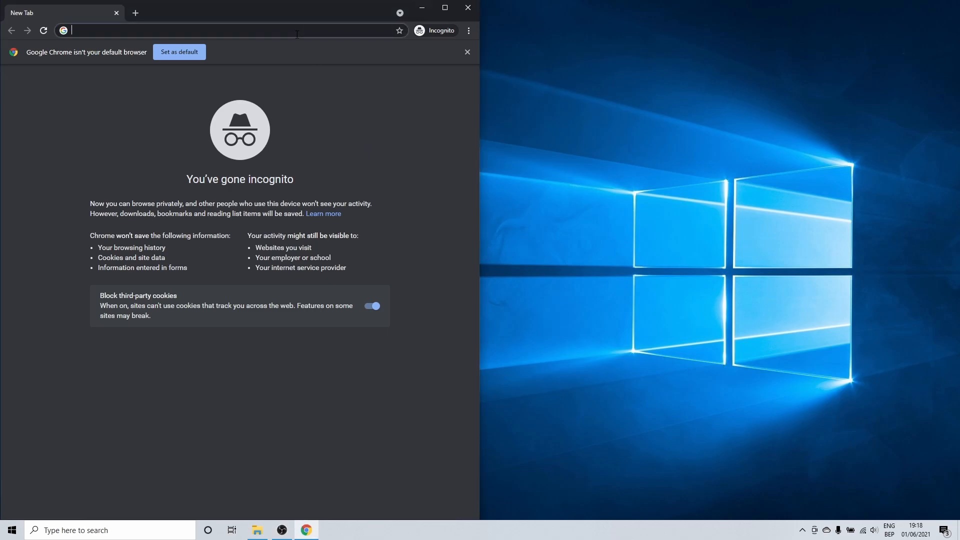
- Visit twitter.com in the Incognito window, then minimize Chrome to show the desktop
{"action": "type", "text": "twitter.com"}
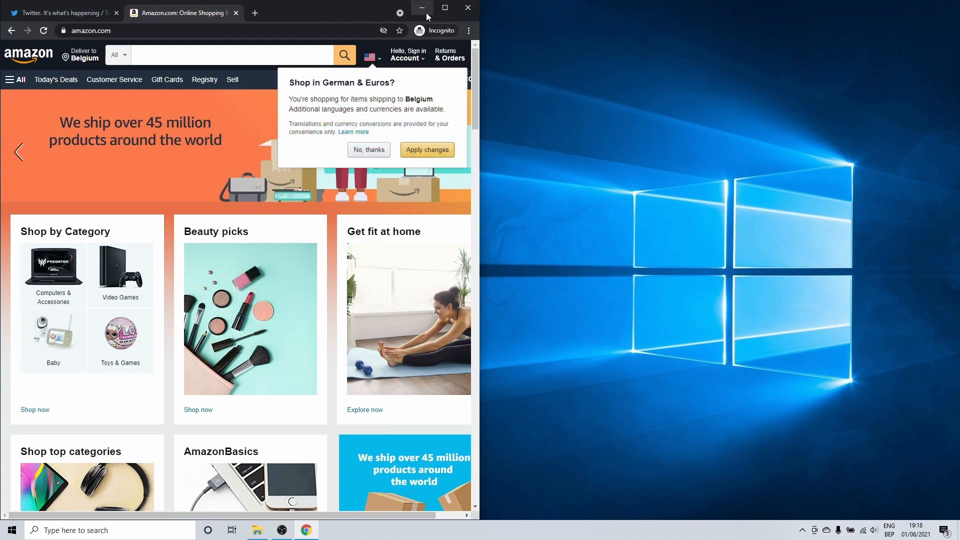
{"action": "left_click", "coordinate": [421, 8]}
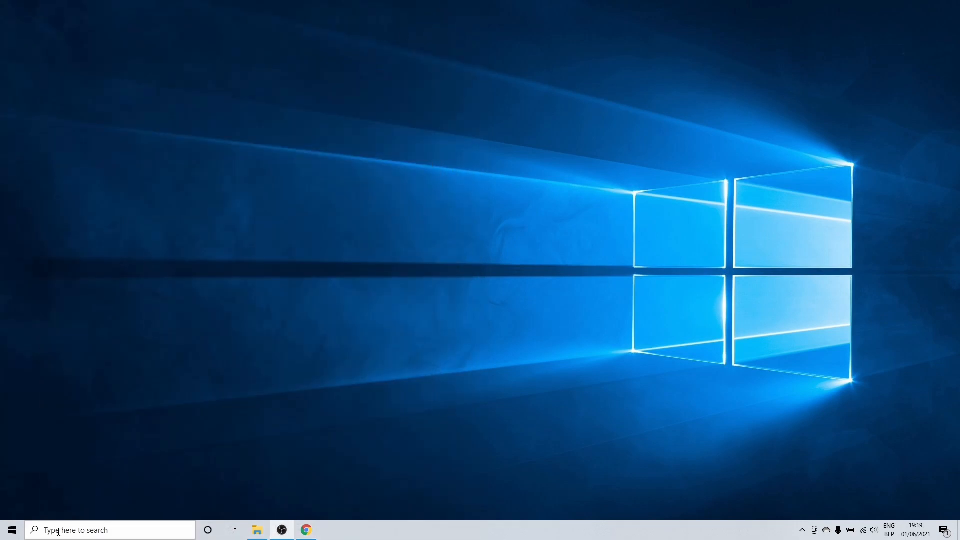
- Search for cmd and run Command Prompt as administrator
{"action": "type", "text": "cmd"}
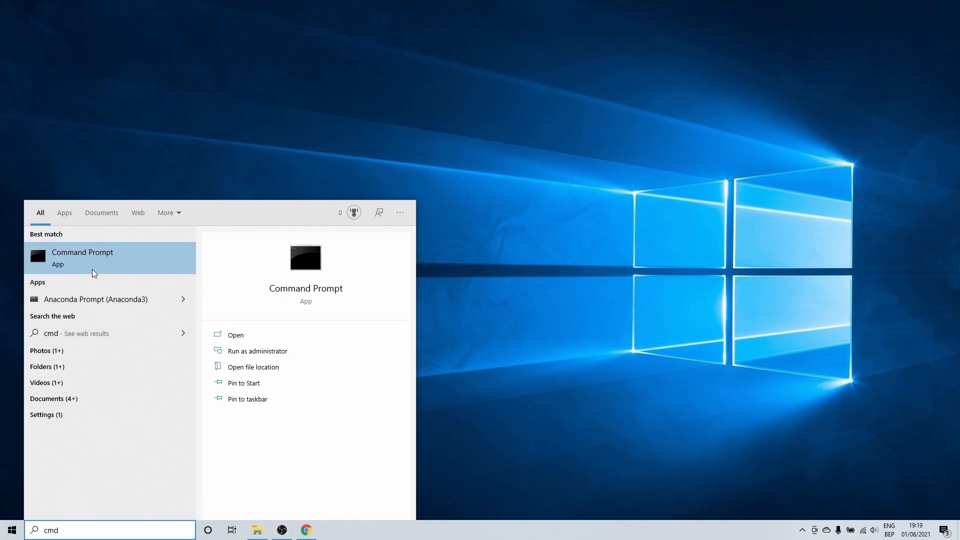
{"action": "right_click", "coordinate": [110, 257]}
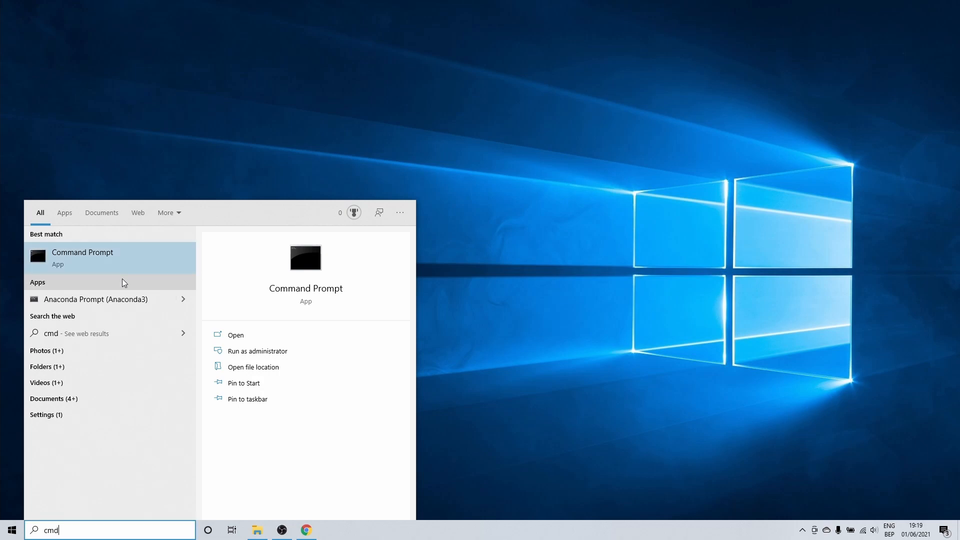
{"action": "left_click", "coordinate": [257, 351]}
{"action": "type", "text": "ipconfig /"}
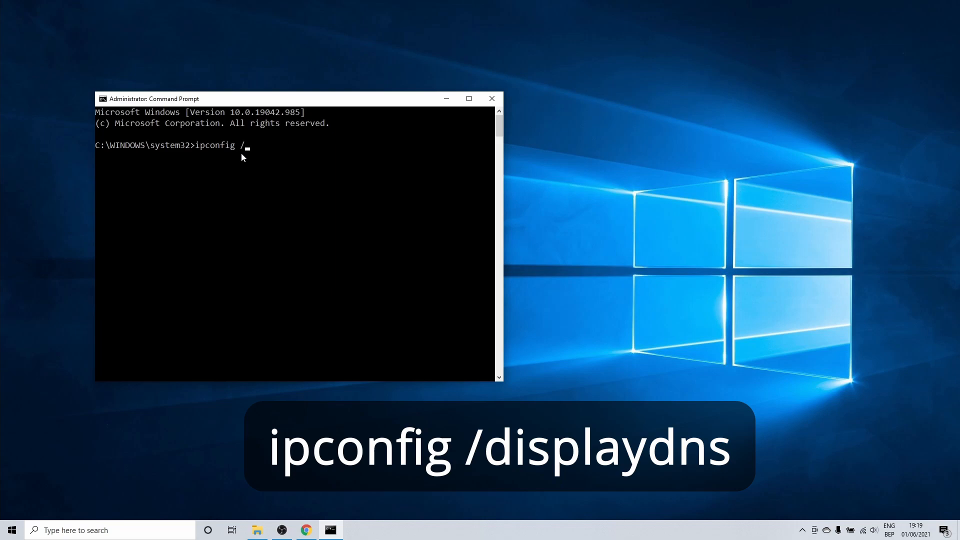
- Run ipconfig /displaydns, scroll the cached records, and type the command again
{"action": "type", "text": "displaydns"}
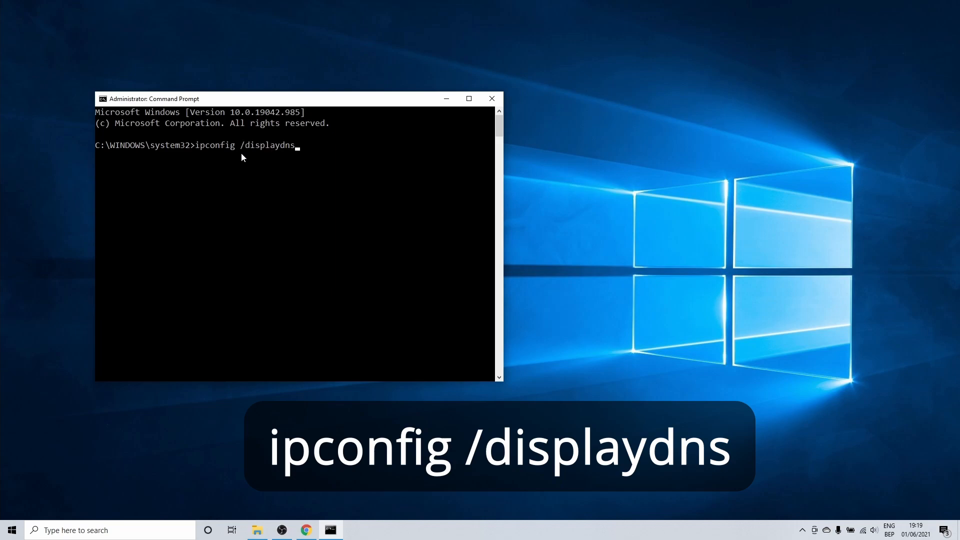
{"action": "key", "text": "enter"}
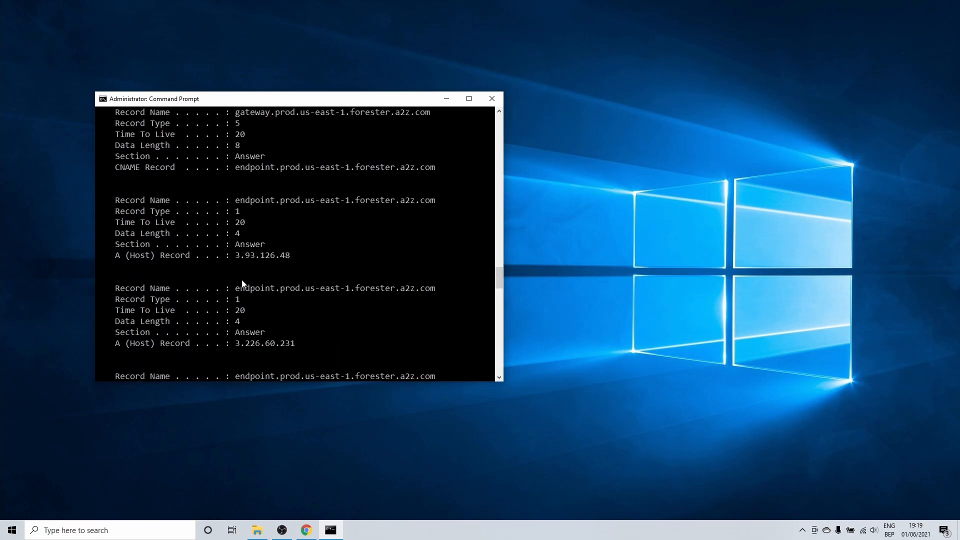
{"action": "scroll", "scroll_direction": "down", "scroll_amount": 3}
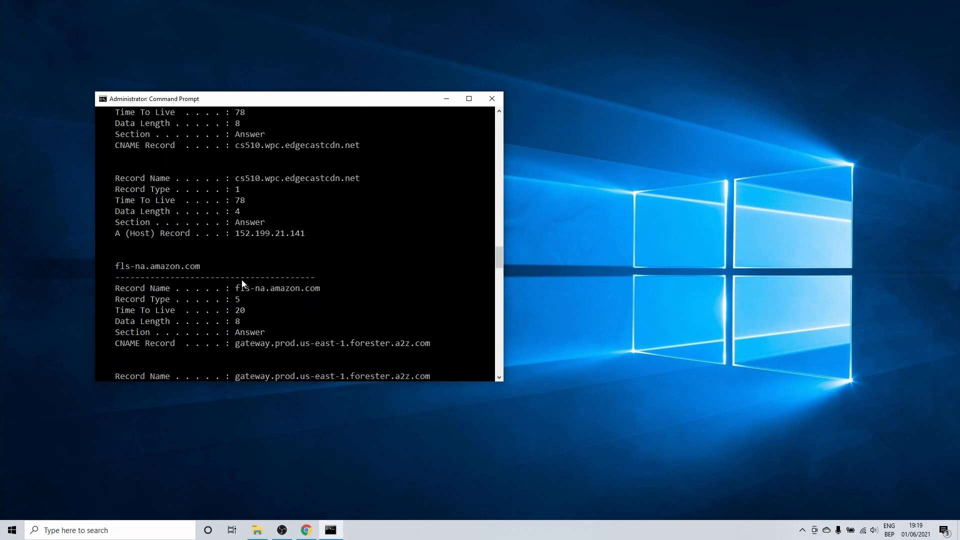
{"action": "mouse_move", "coordinate": [255, 305]}
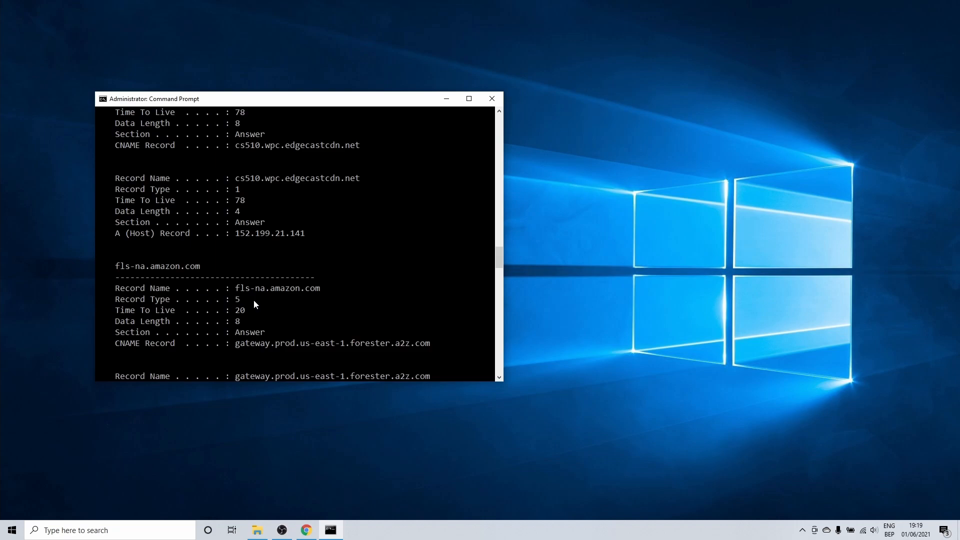
{"action": "type", "text": "ipconfig /displaydns"}
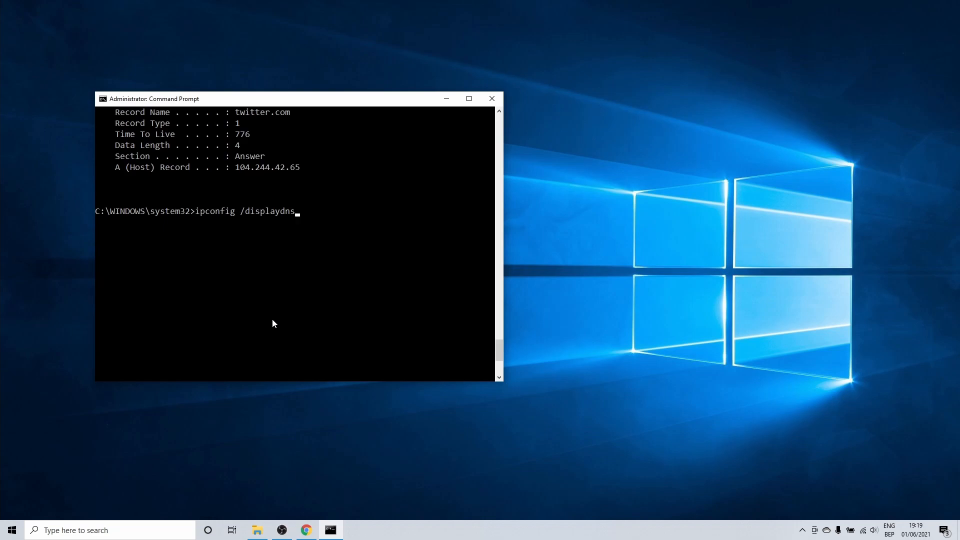
- Redirect the displaydns output to D:\result\incognitohistory.txt
{"action": "type", "text": "> D:\\"}
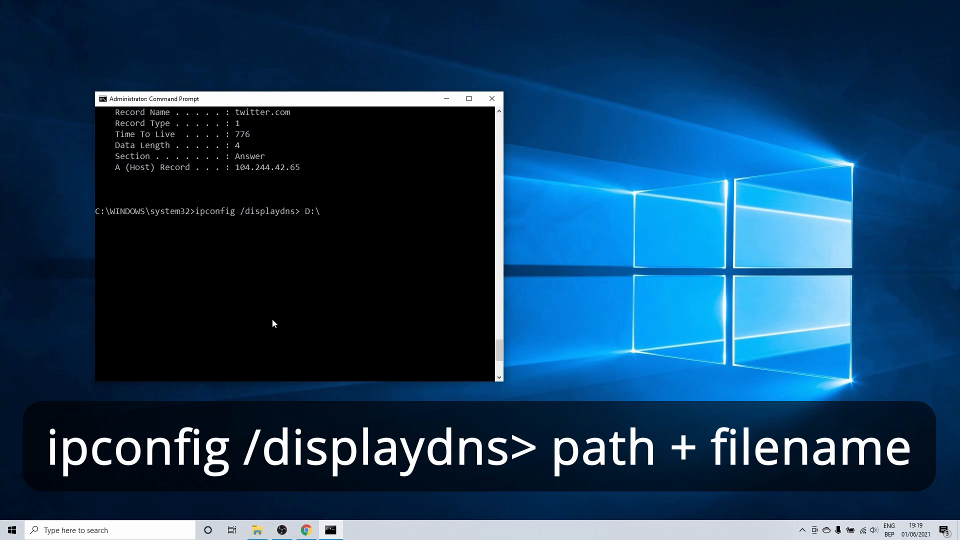
{"action": "type", "text": "r"}
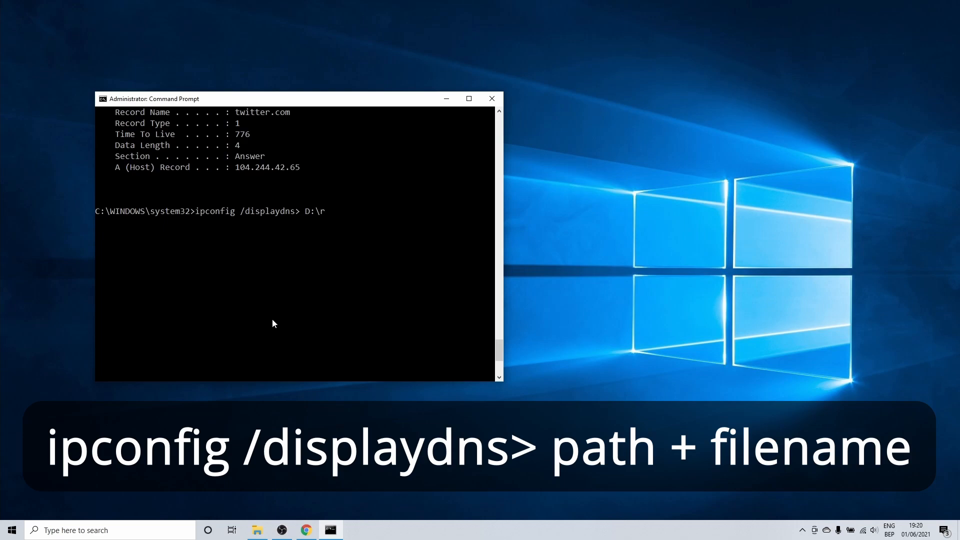
{"action": "type", "text": "esult\\"}
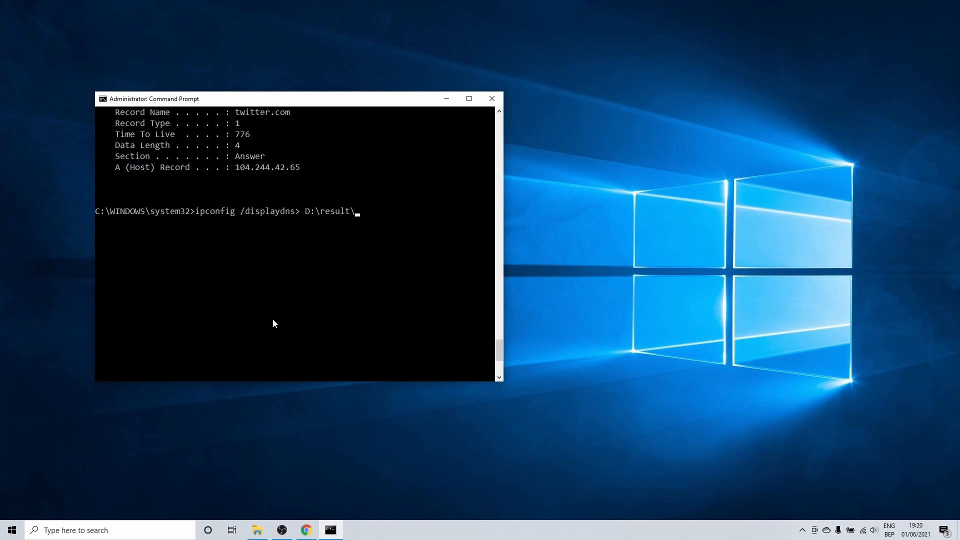
{"action": "type", "text": "incognit"}
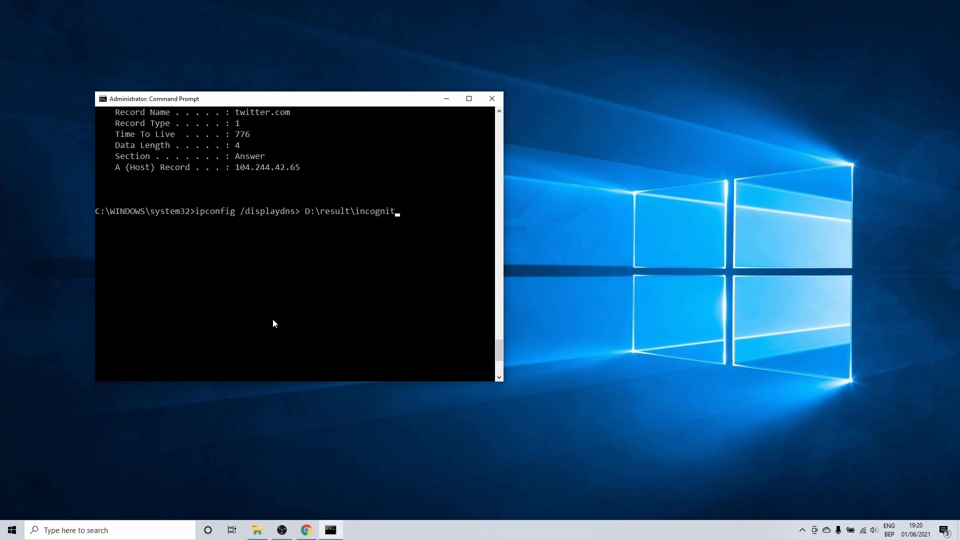
{"action": "type", "text": "ohistory.txt"}
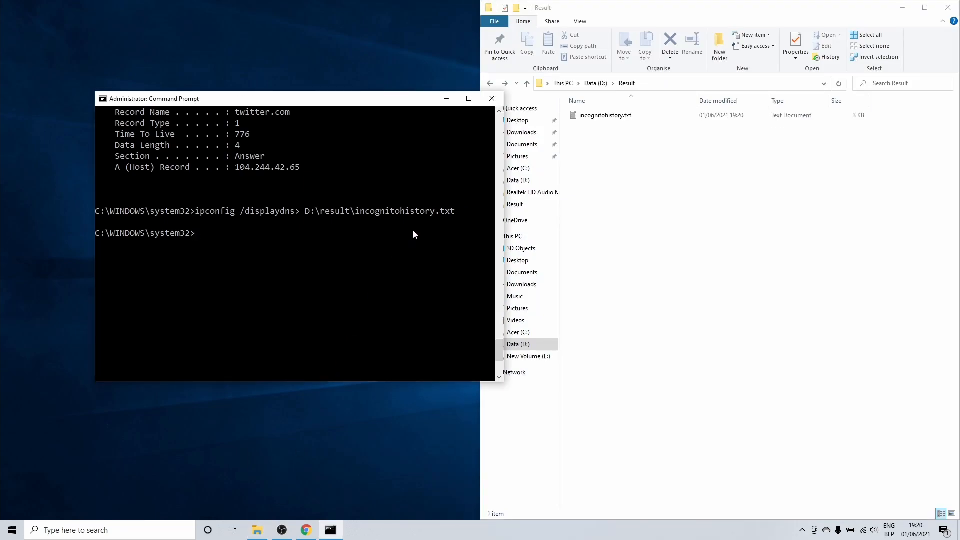
{"action": "left_click", "coordinate": [606, 115]}
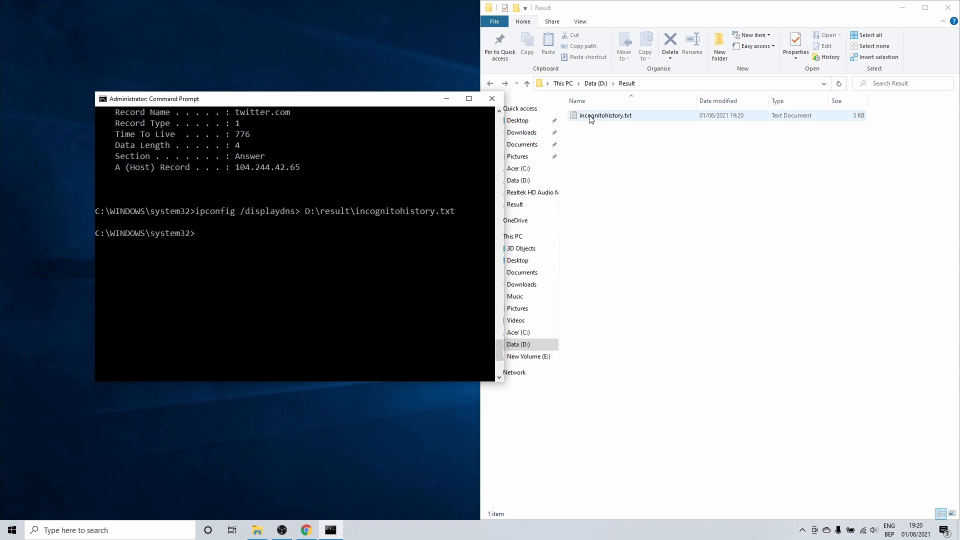
{"action": "double_click", "coordinate": [606, 115]}
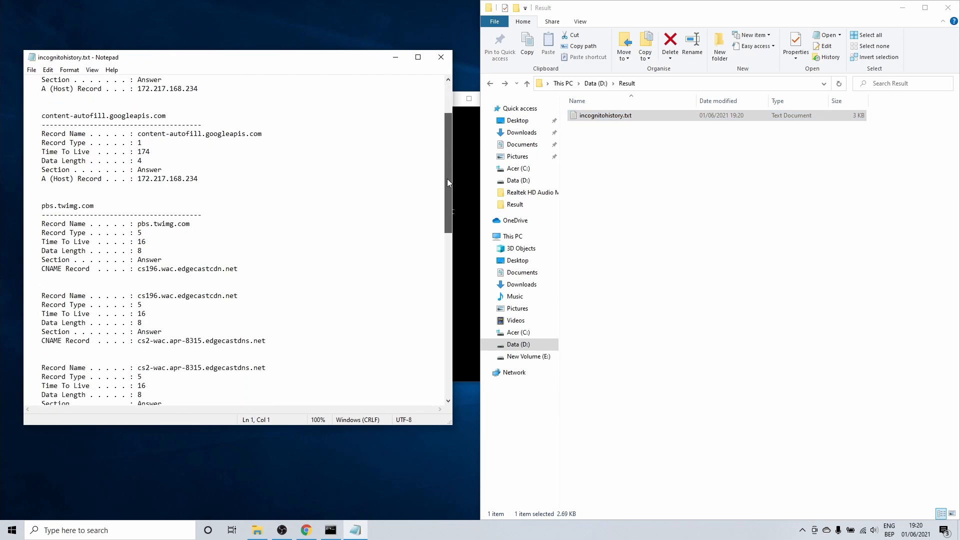
{"action": "scroll", "scroll_direction": "down", "scroll_amount": 3}
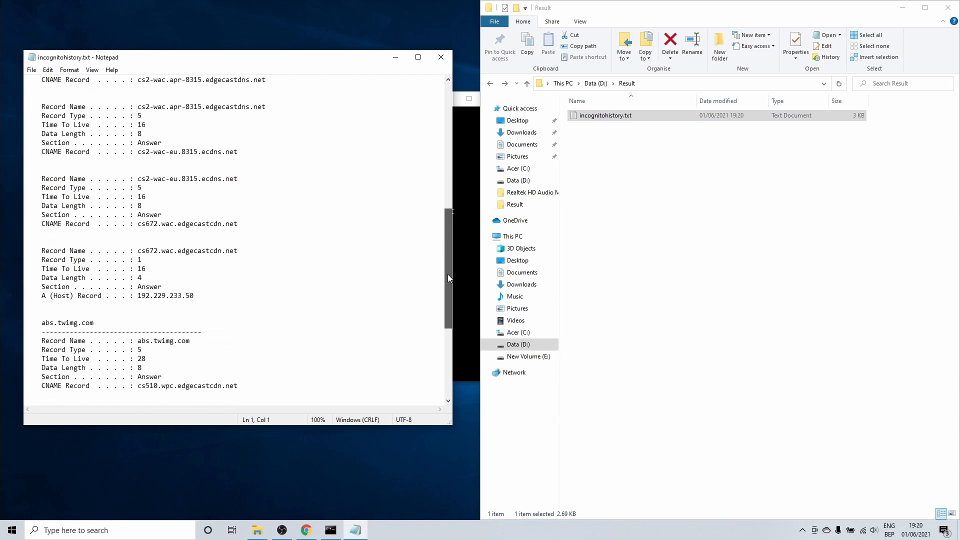
{"action": "scroll", "scroll_direction": "down", "scroll_amount": 3}
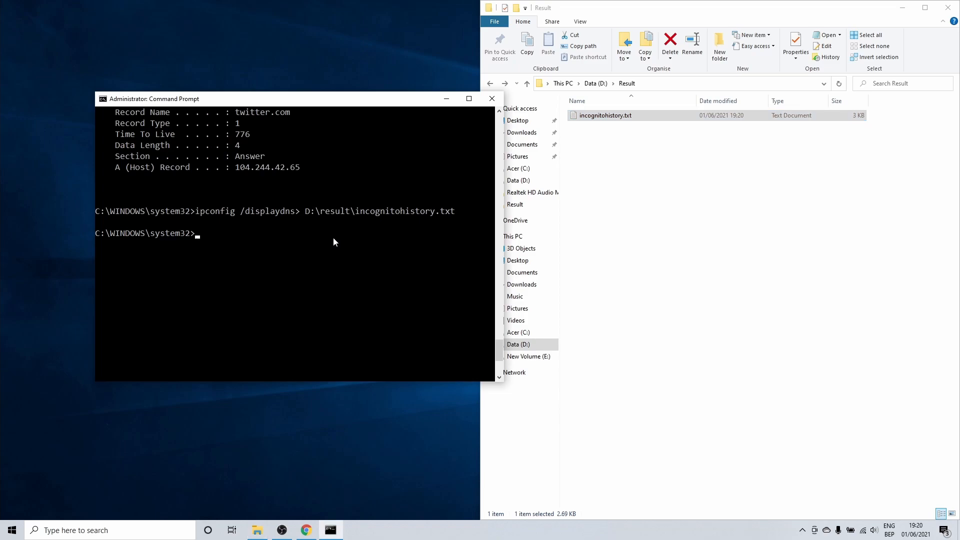
- Run ipconfig /flushdns, then ipconfig /displaydns to see only a few new entries
{"action": "type", "text": "ipconfig"}
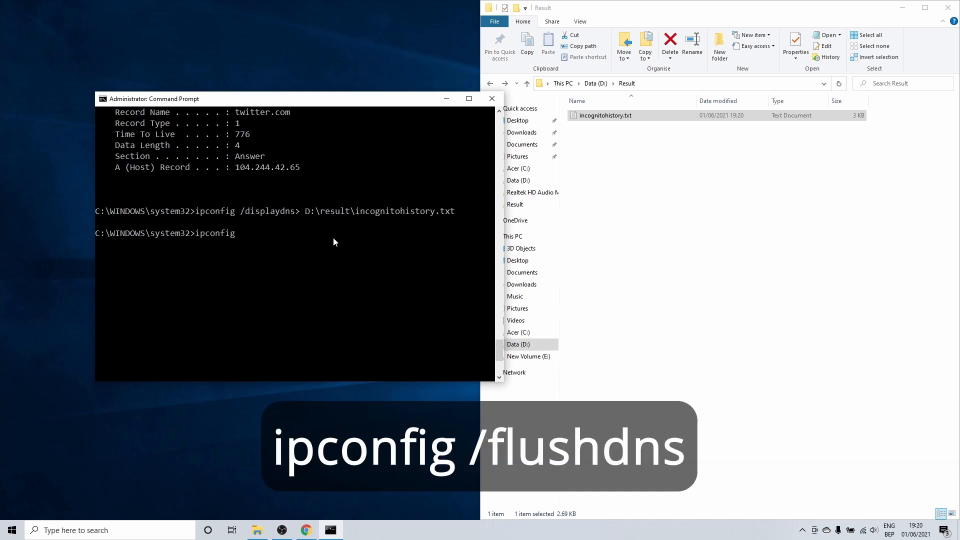
{"action": "type", "text": "/flushdns"}
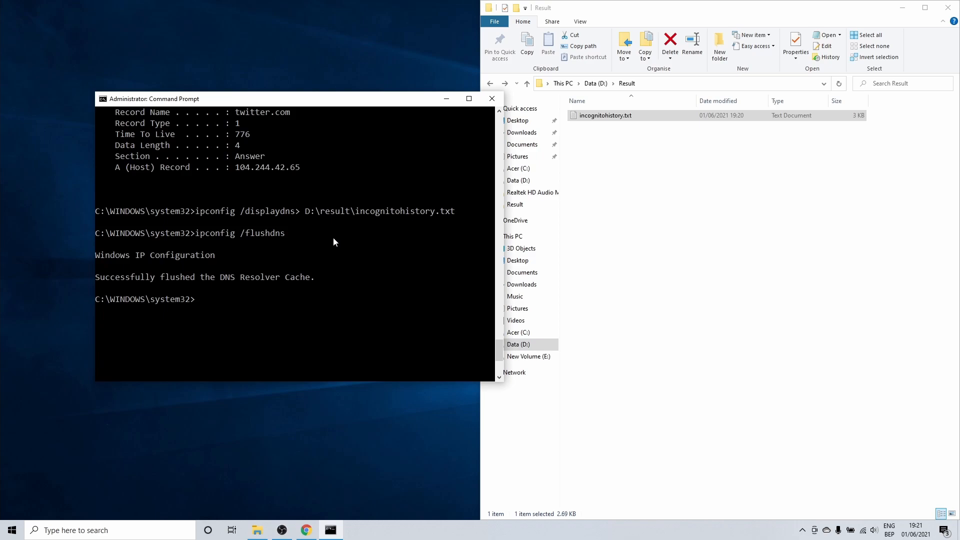
{"action": "type", "text": "ipconfig"}
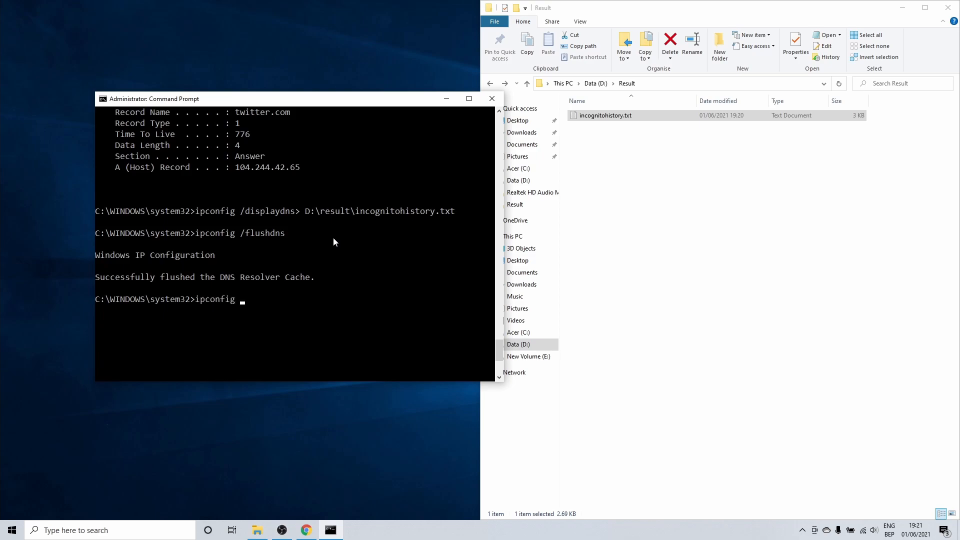
{"action": "type", "text": "/displaydn"}
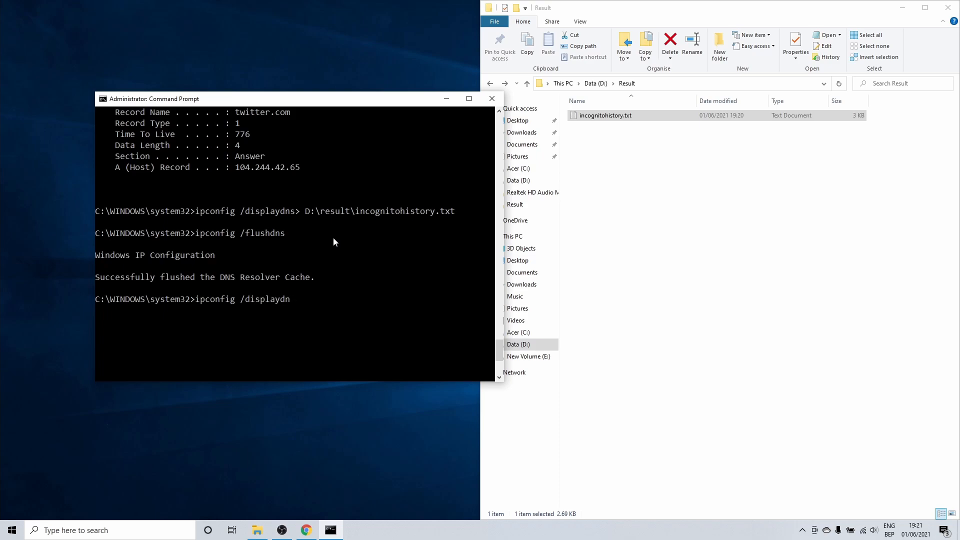
{"action": "key", "text": "Enter"}
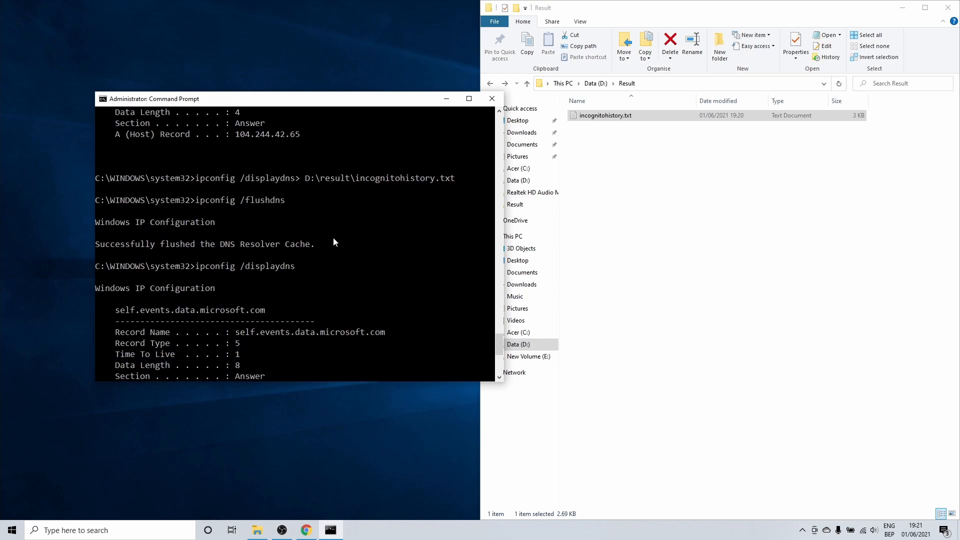
{"action": "scroll", "scroll_direction": "down", "scroll_amount": 3}
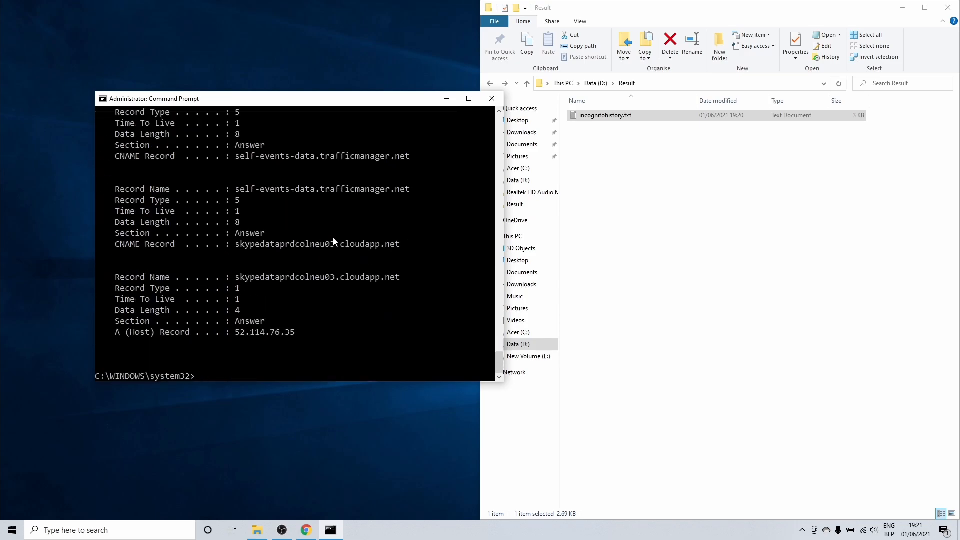